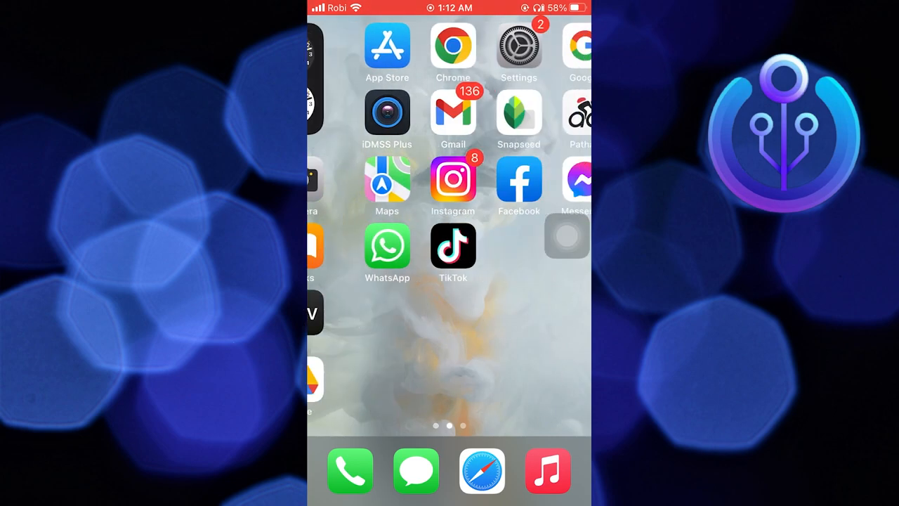
Step: Launch TikTok and record a short clip to reach its editing screen
click(453, 246)
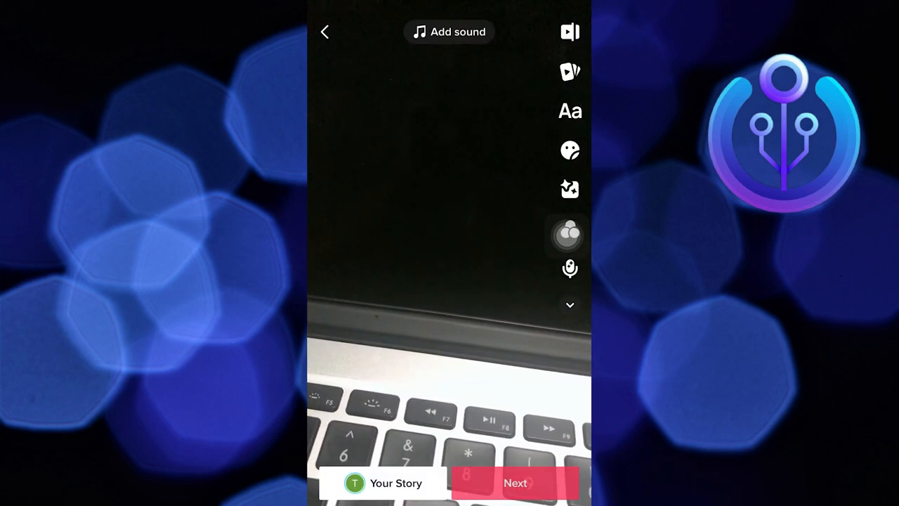
Step: In the post's More options, switch on Allow high-quality uploads under Advanced settings
click(514, 483)
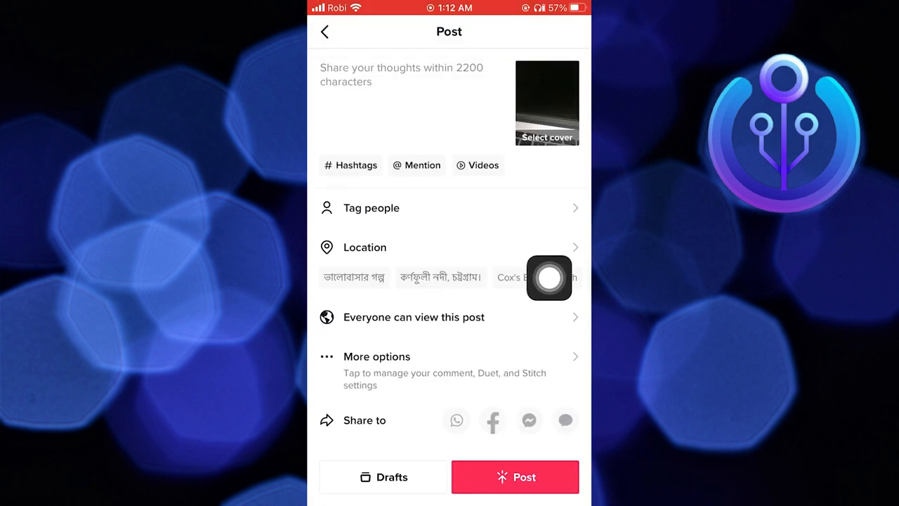
click(376, 357)
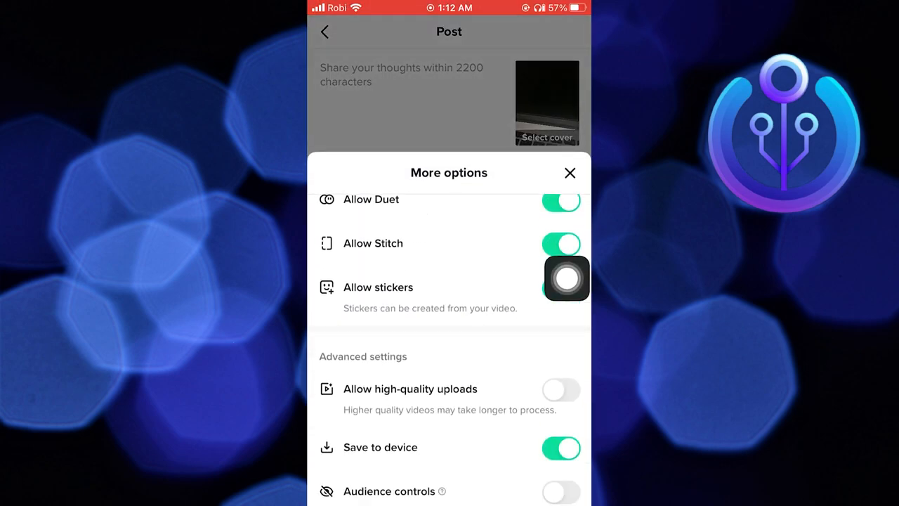
scroll(down, 3)
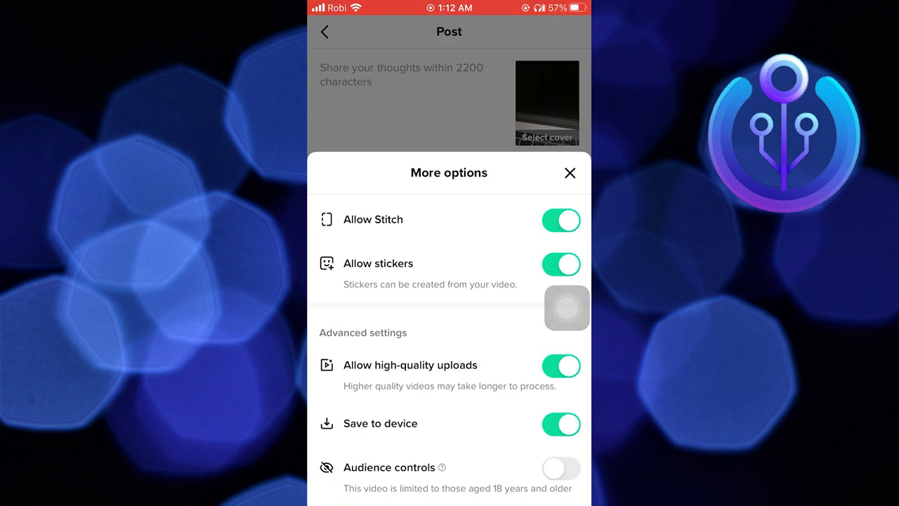
click(570, 173)
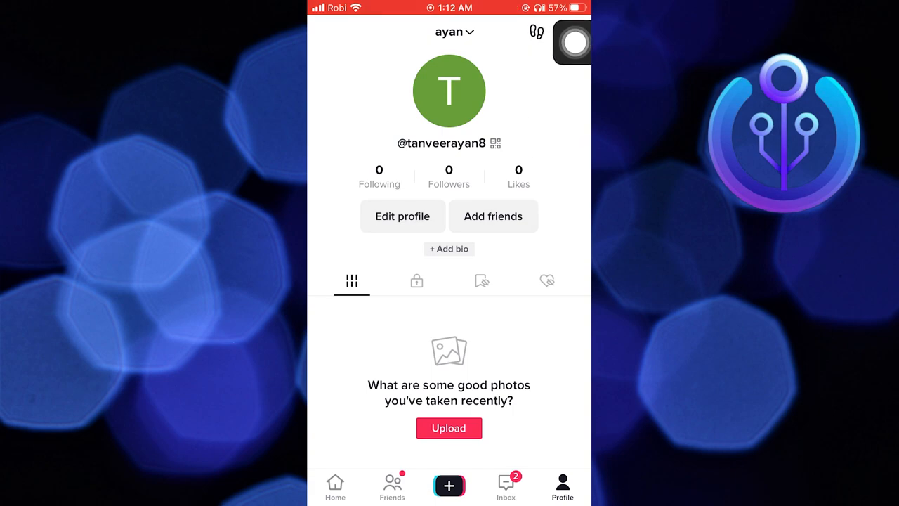
Step: From the profile menu, reach Settings and privacy and open the Data Saver page
click(570, 31)
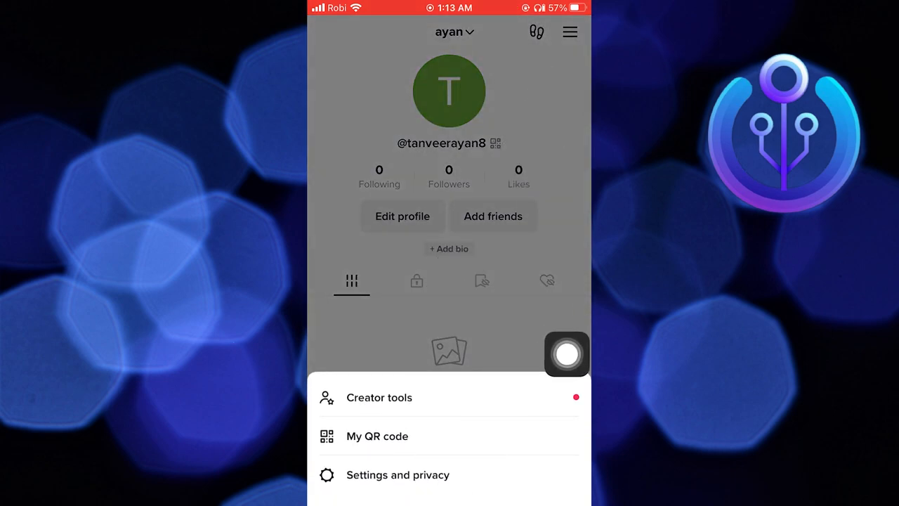
click(397, 475)
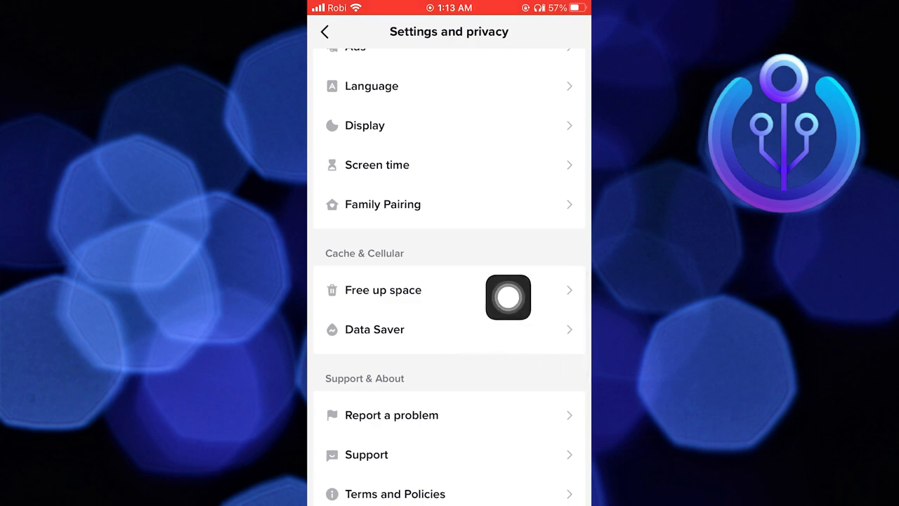
click(374, 328)
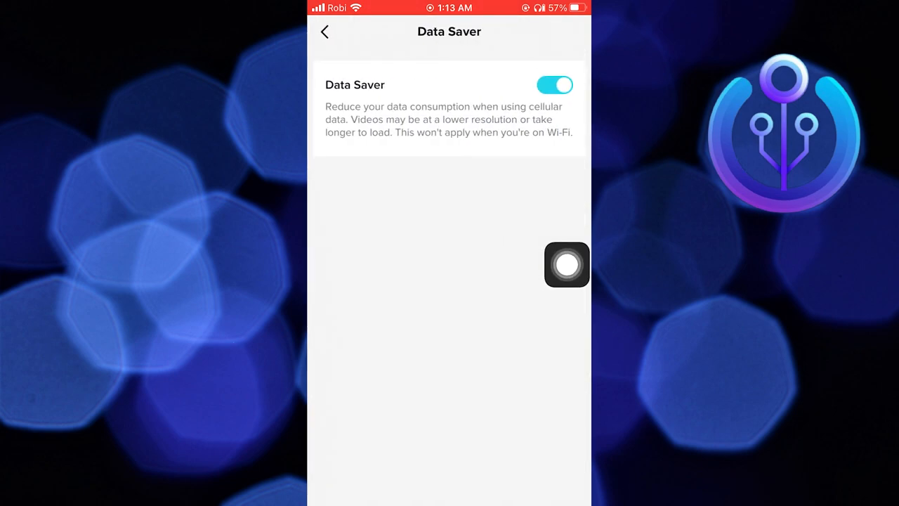
Step: Switch the Data Saver toggle off
drag(568, 264, 551, 121)
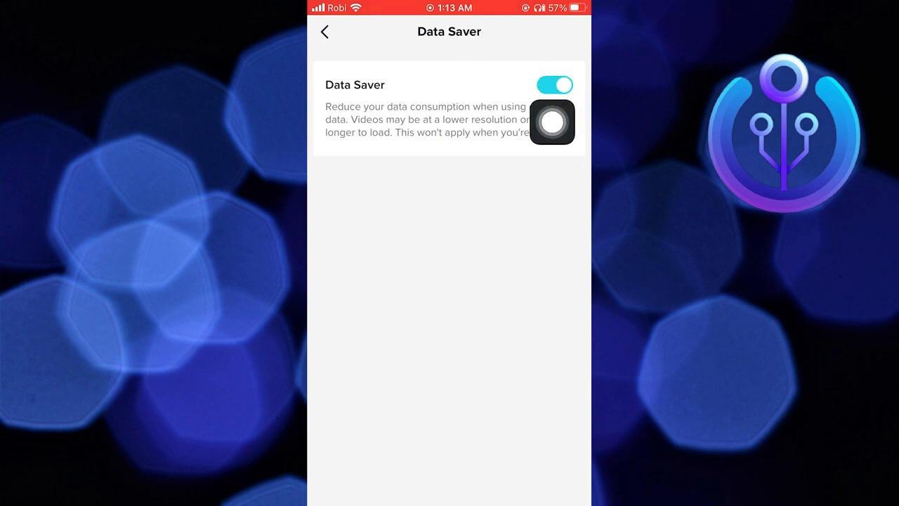
click(554, 86)
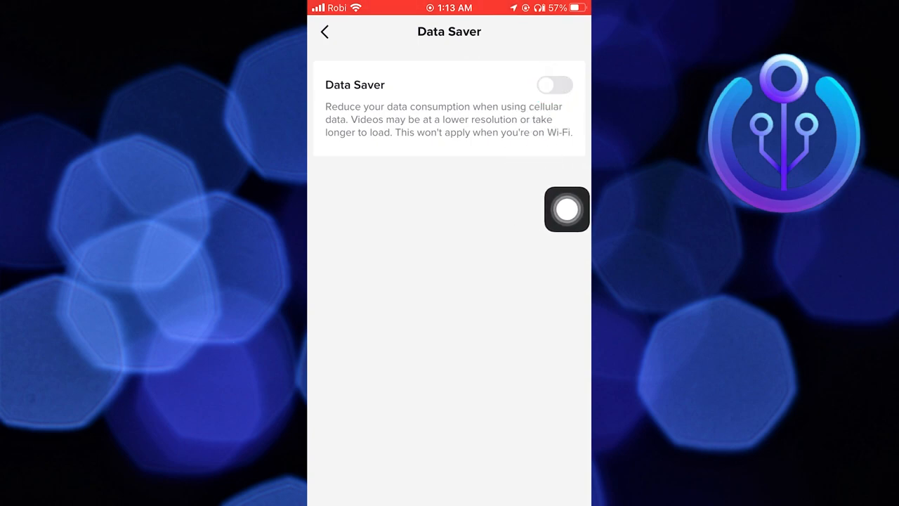